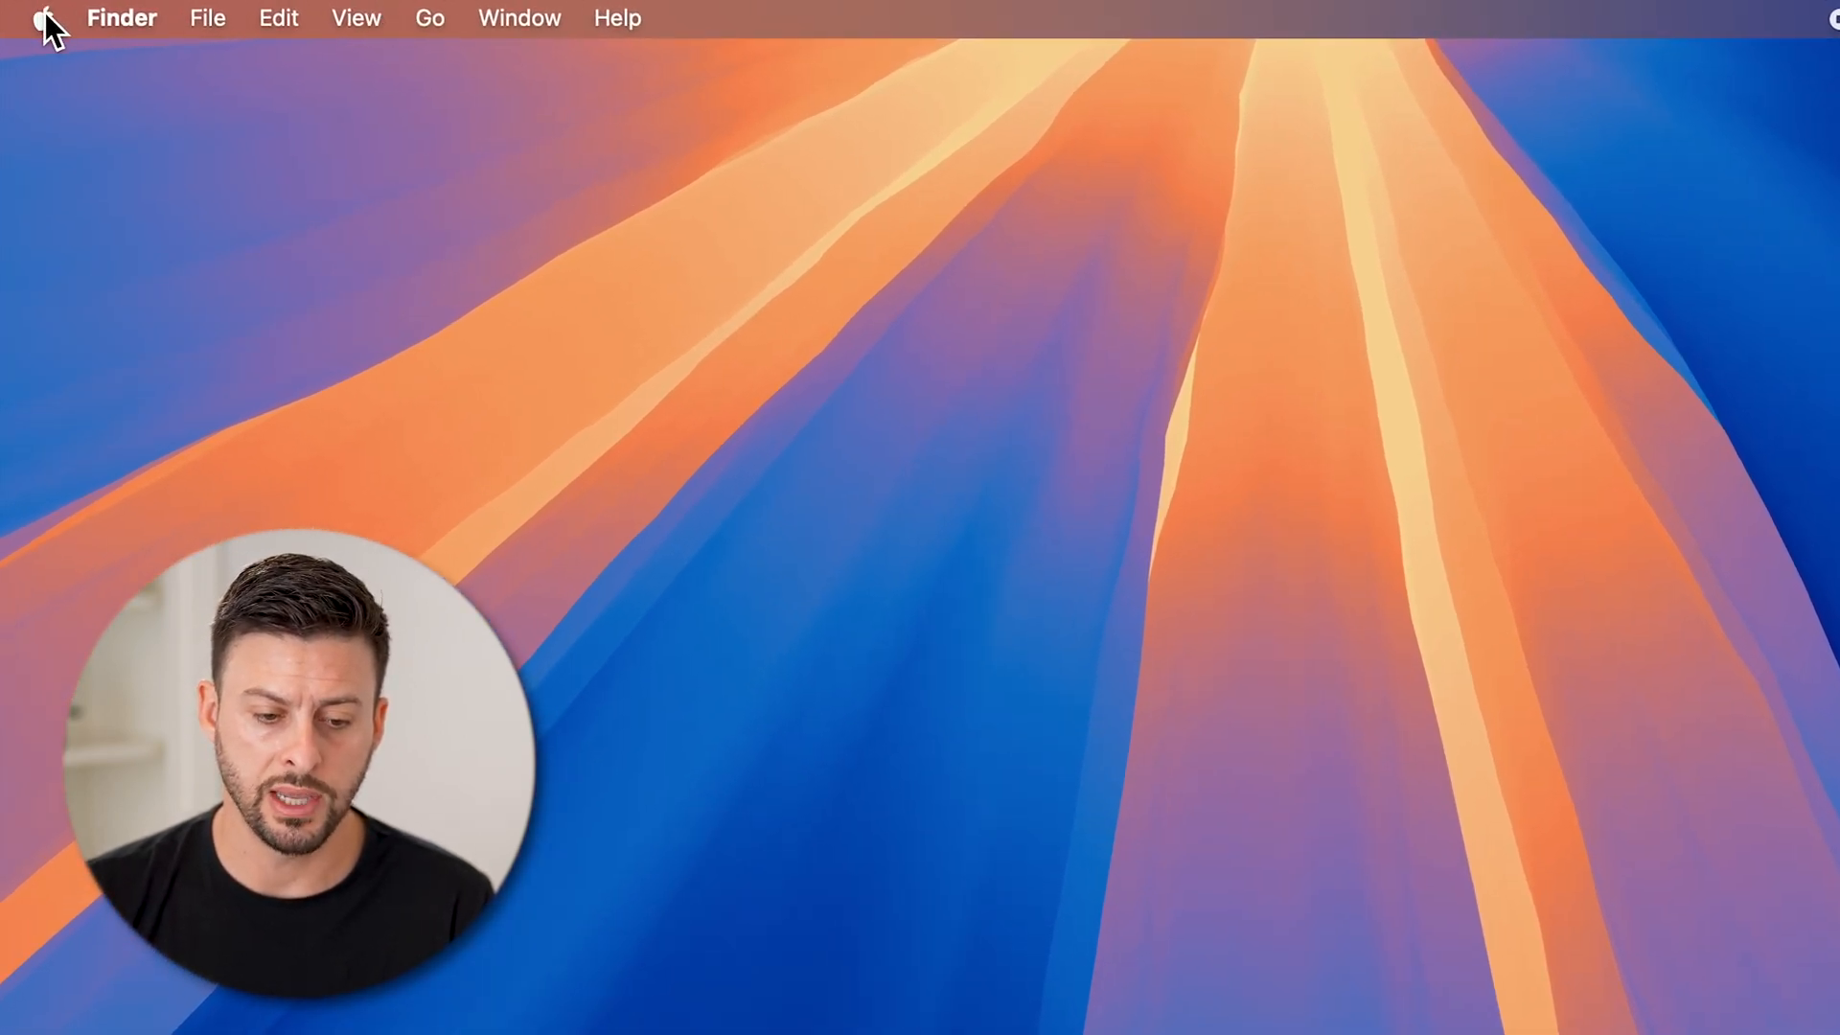
# Launch System Settings from the Apple menu
pyautogui.click(39, 17)
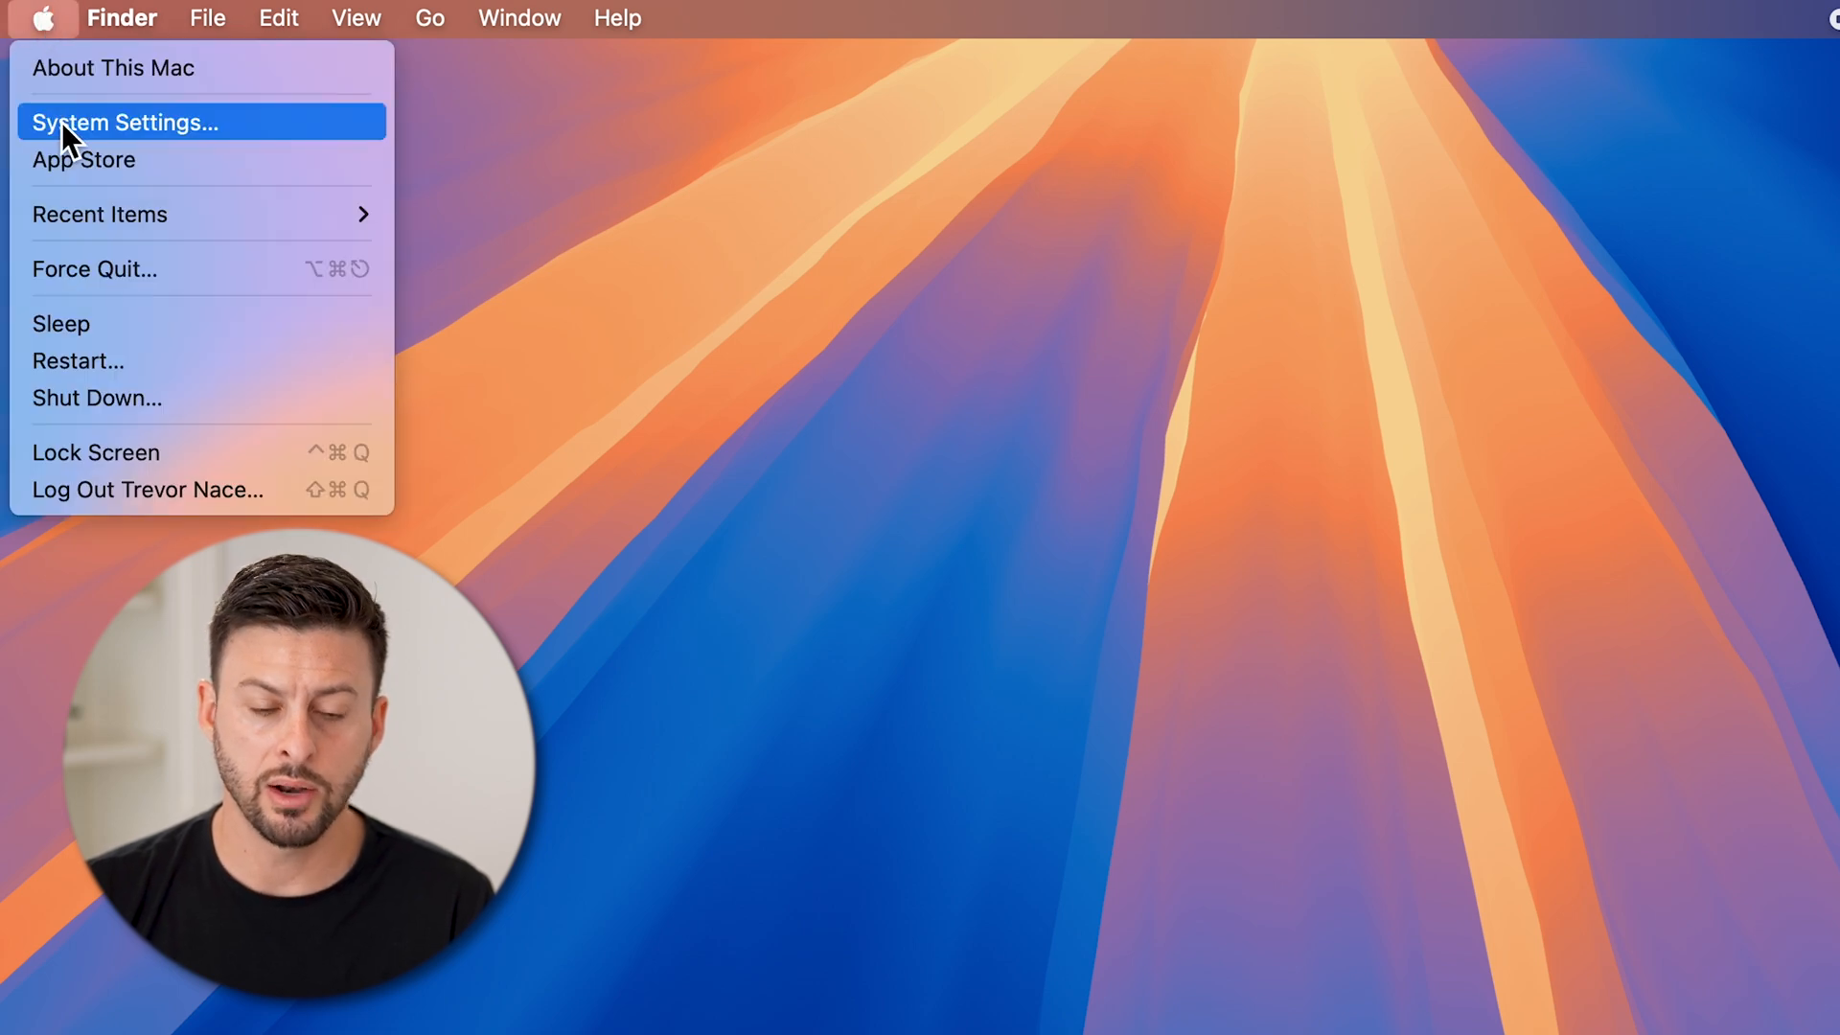
pyautogui.click(124, 121)
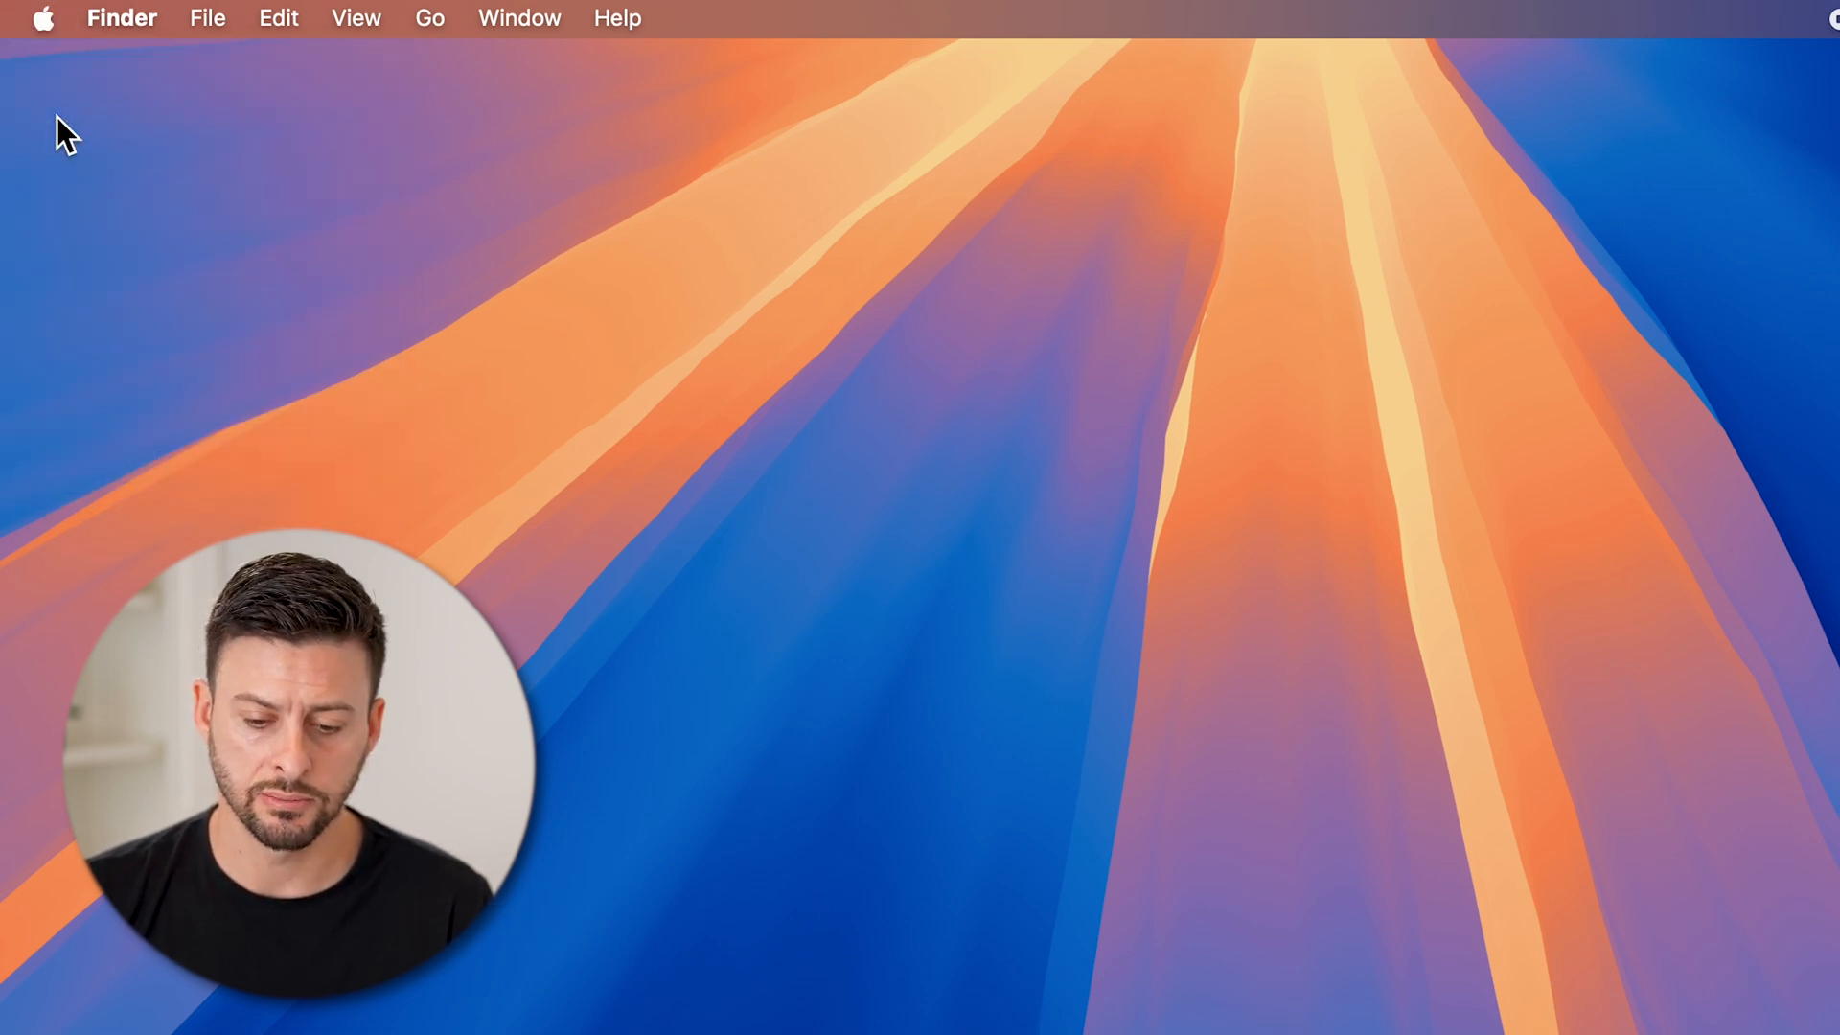
# Open General > Software Update to confirm macOS Sequoia 15.4 is current
pyautogui.click(1125, 987)
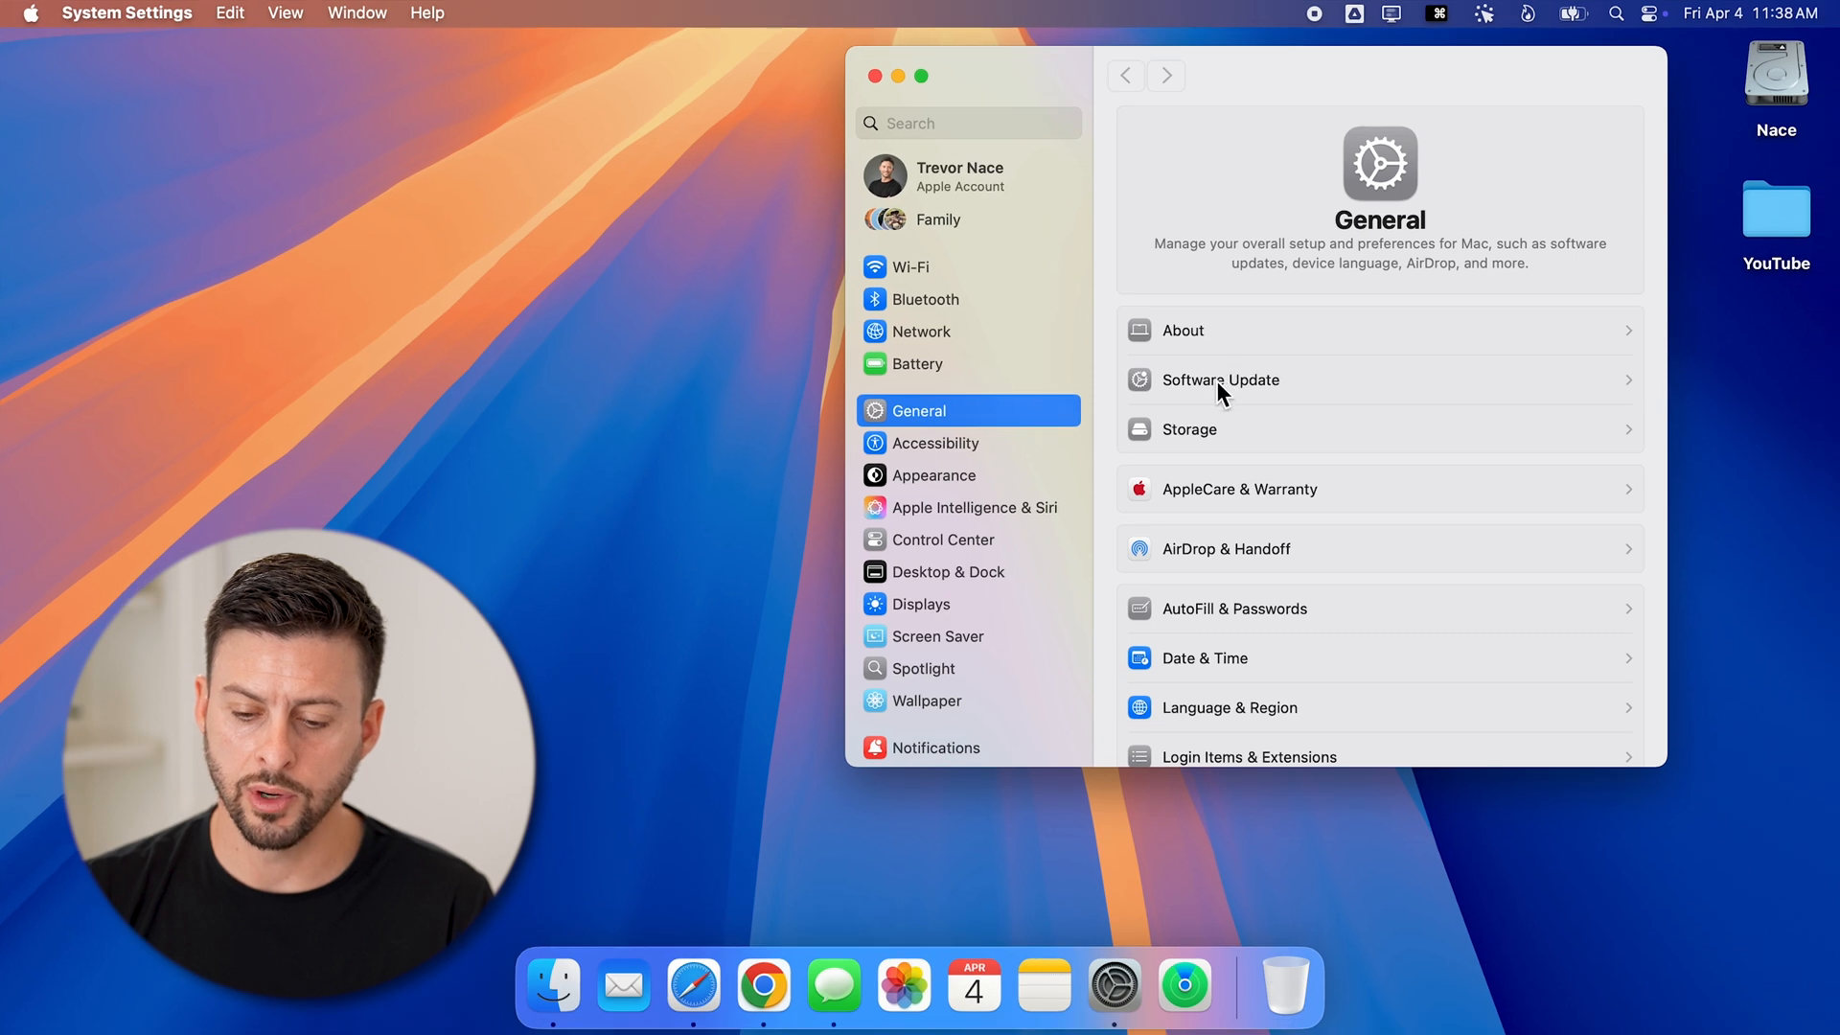
pyautogui.click(1220, 380)
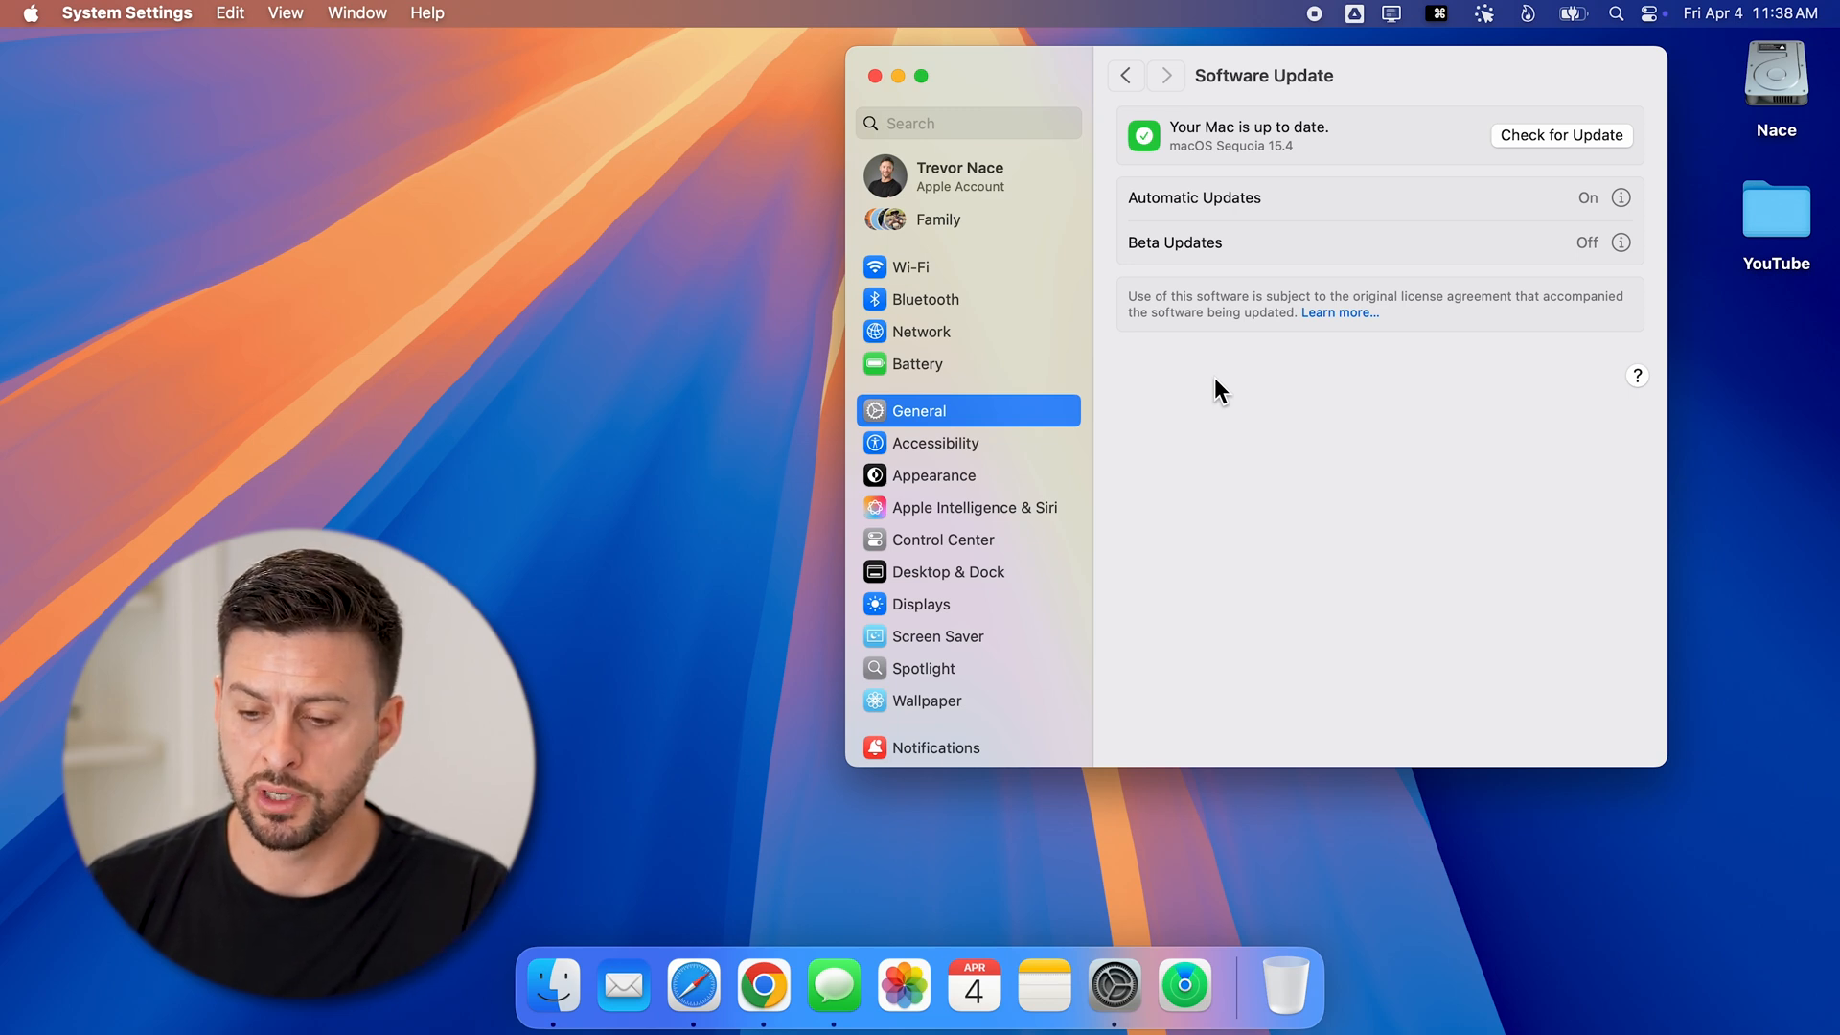
pyautogui.moveTo(1622, 32)
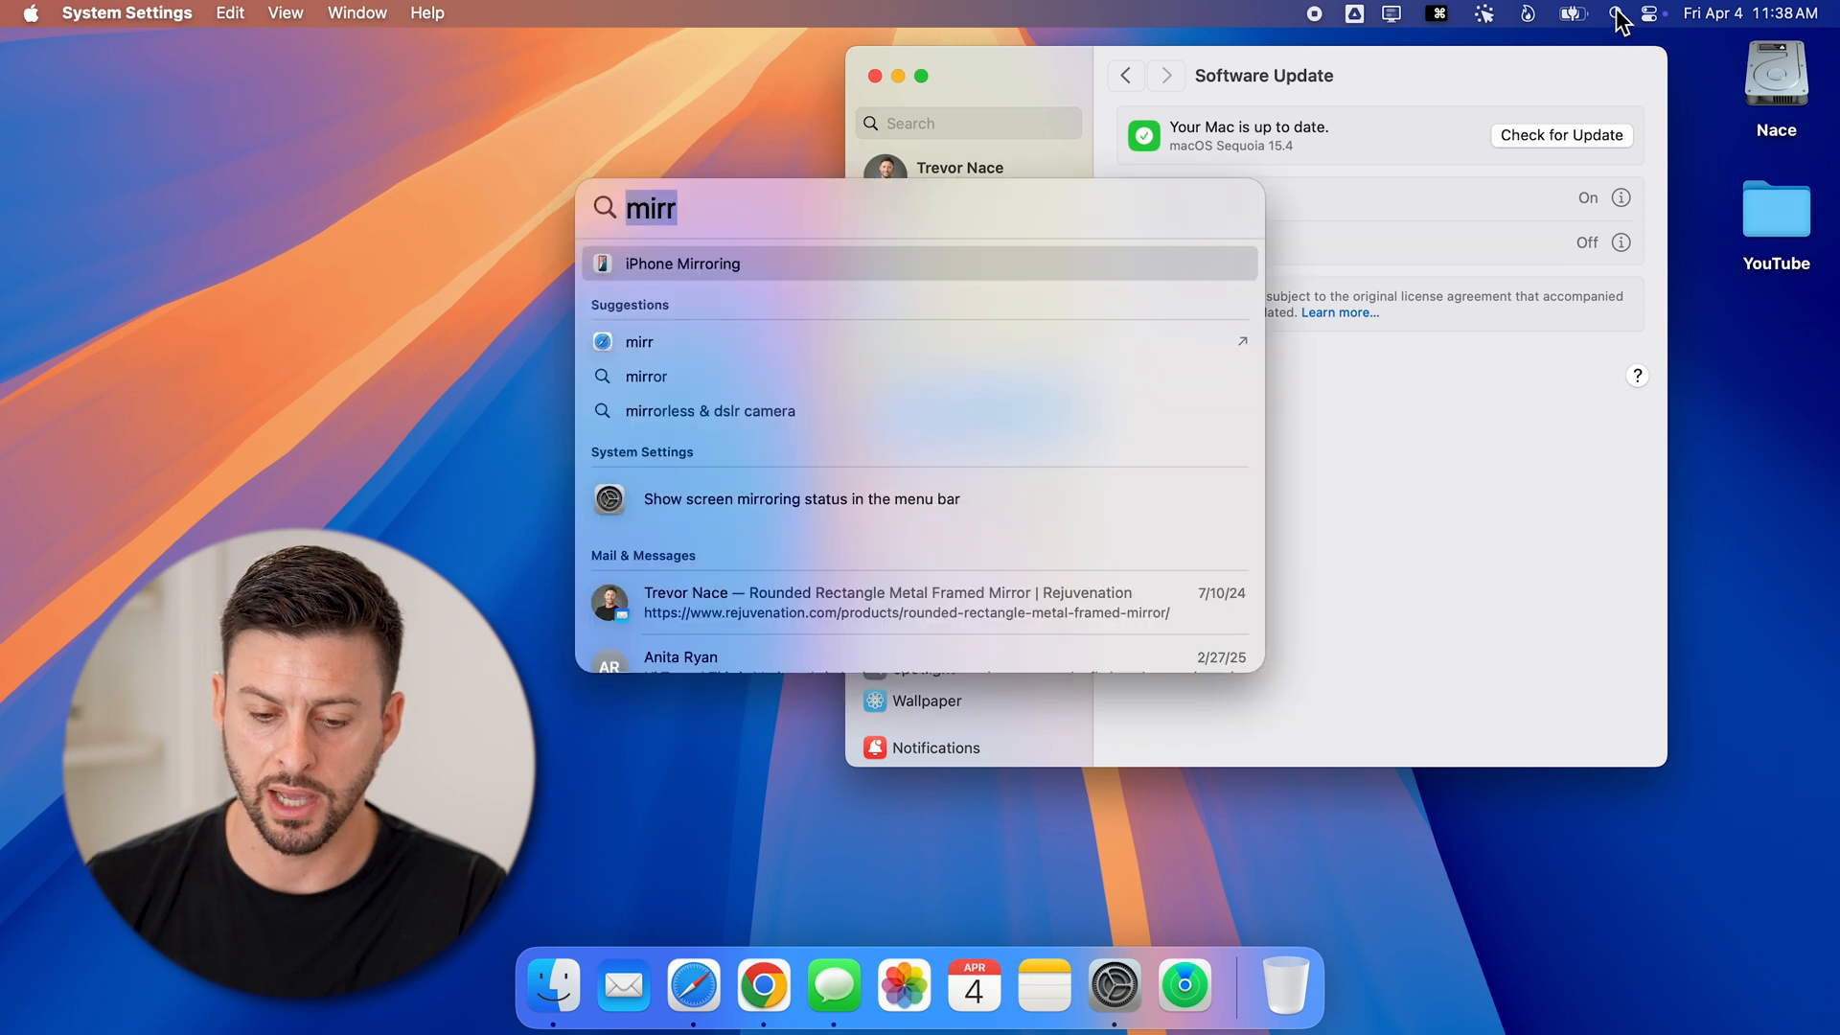
# Search Spotlight for 'mirr' and launch iPhone Mirroring
pyautogui.write('microsoft Excel')
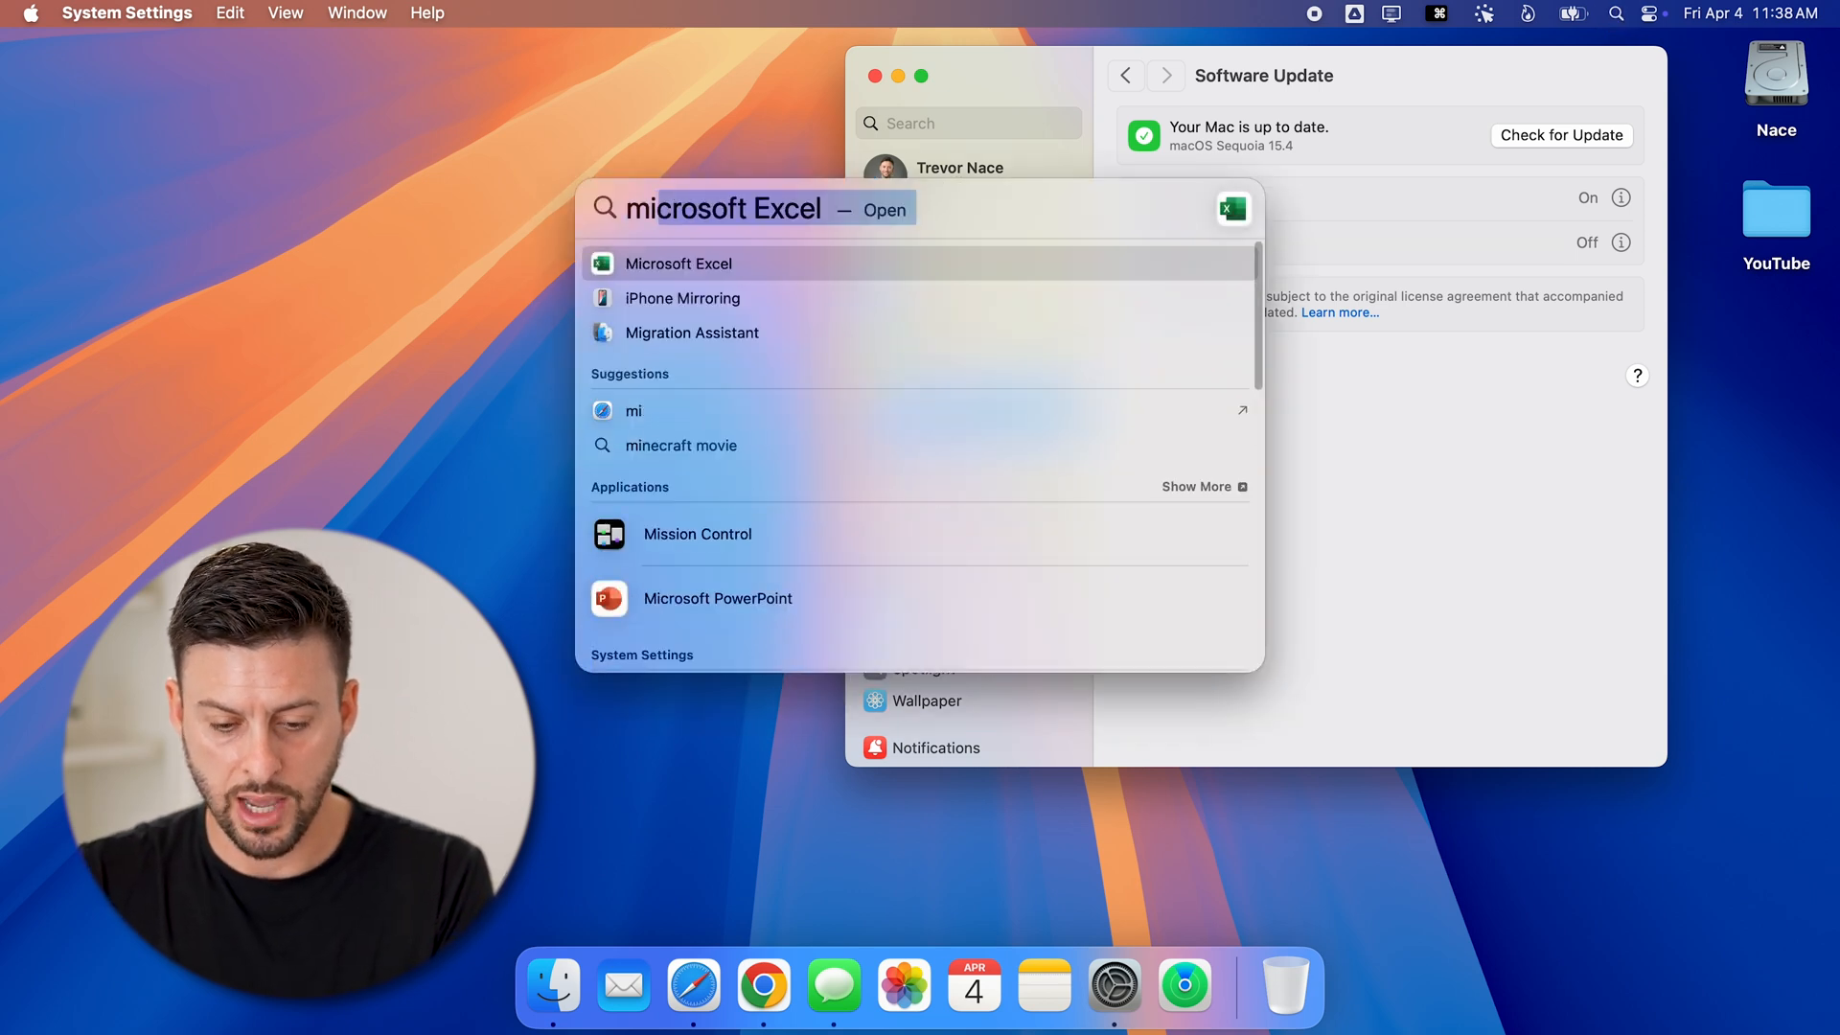
pyautogui.write('miro')
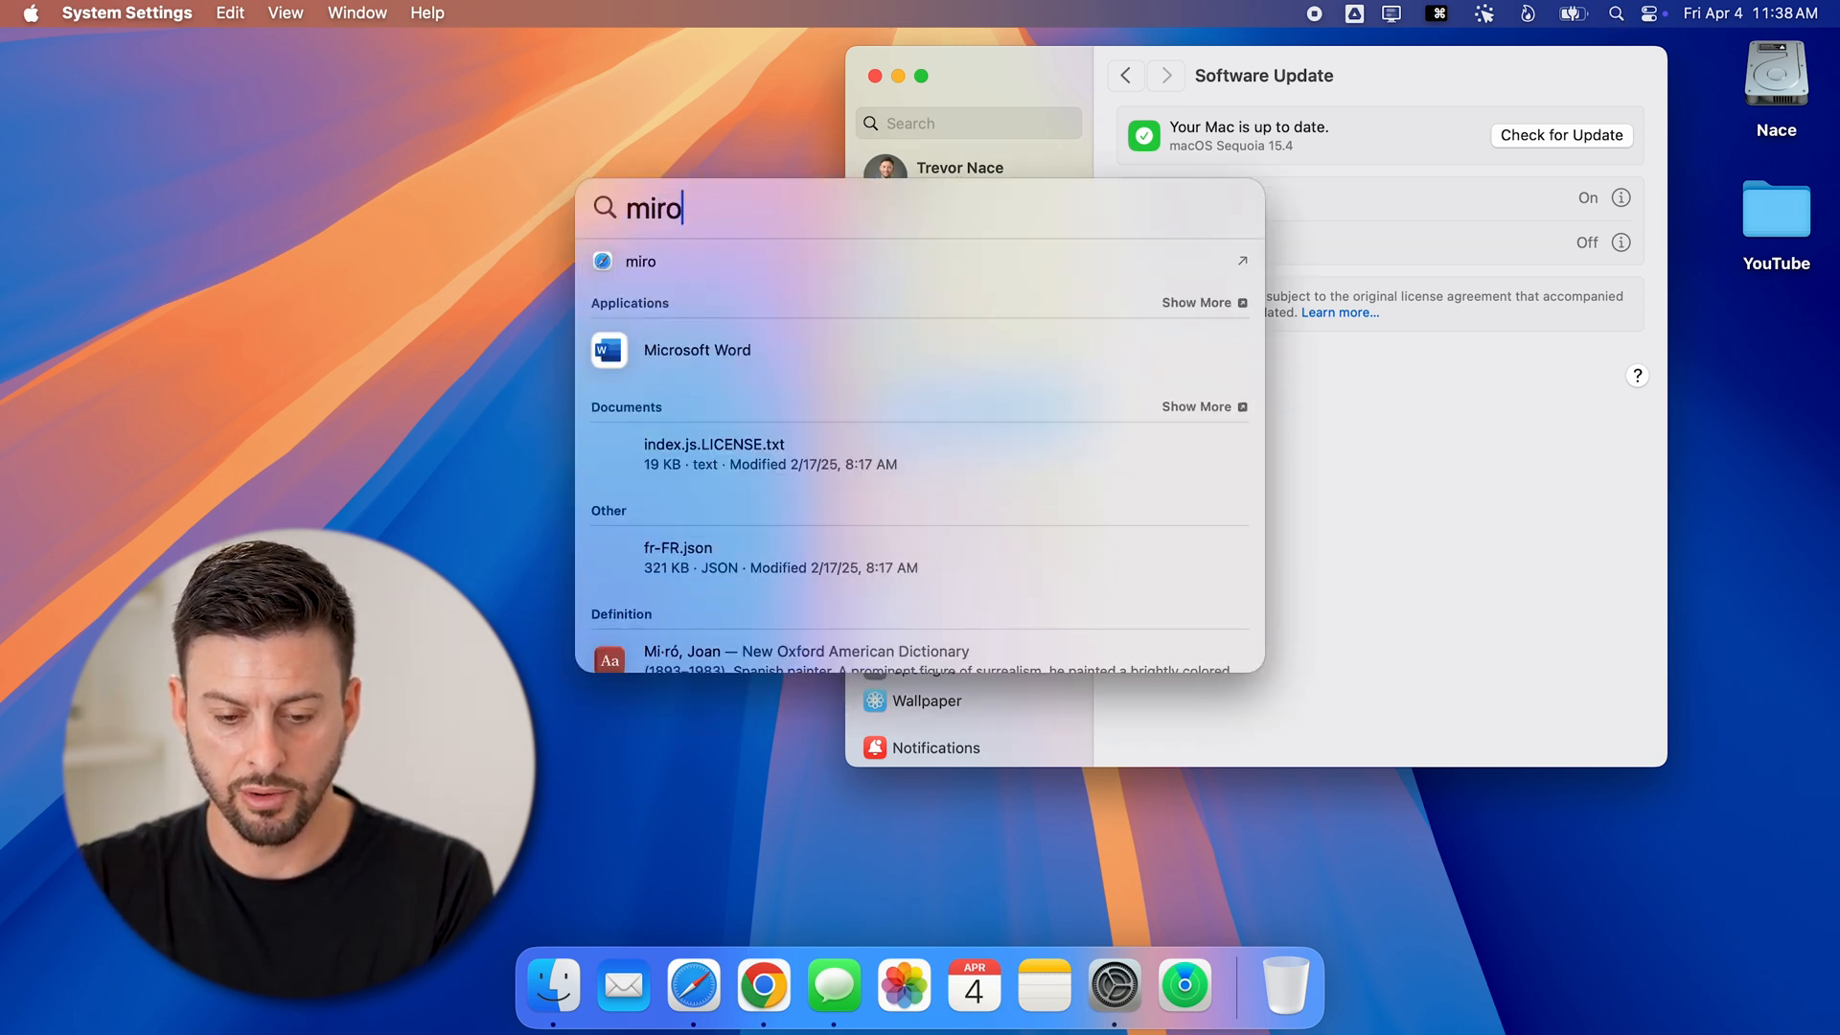
pyautogui.write('mirr')
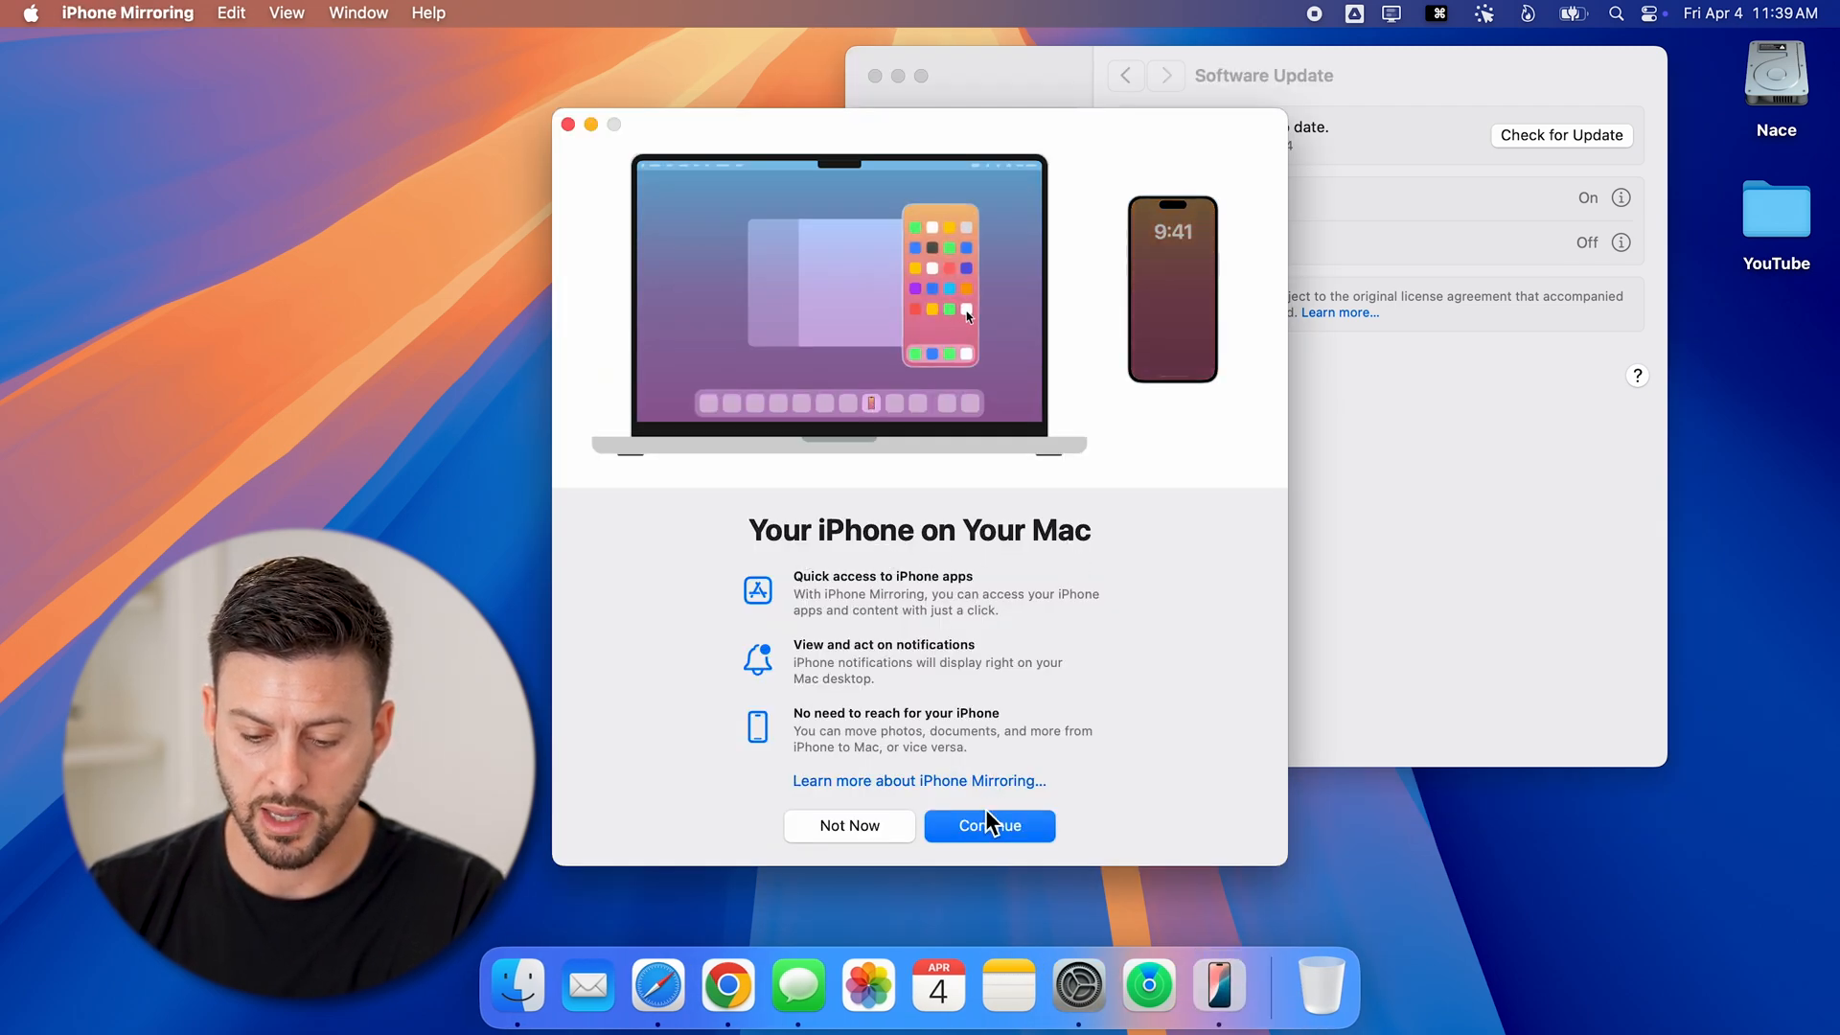
# Continue past the iPhone Mirroring welcome screen and choose Get Started
pyautogui.click(990, 825)
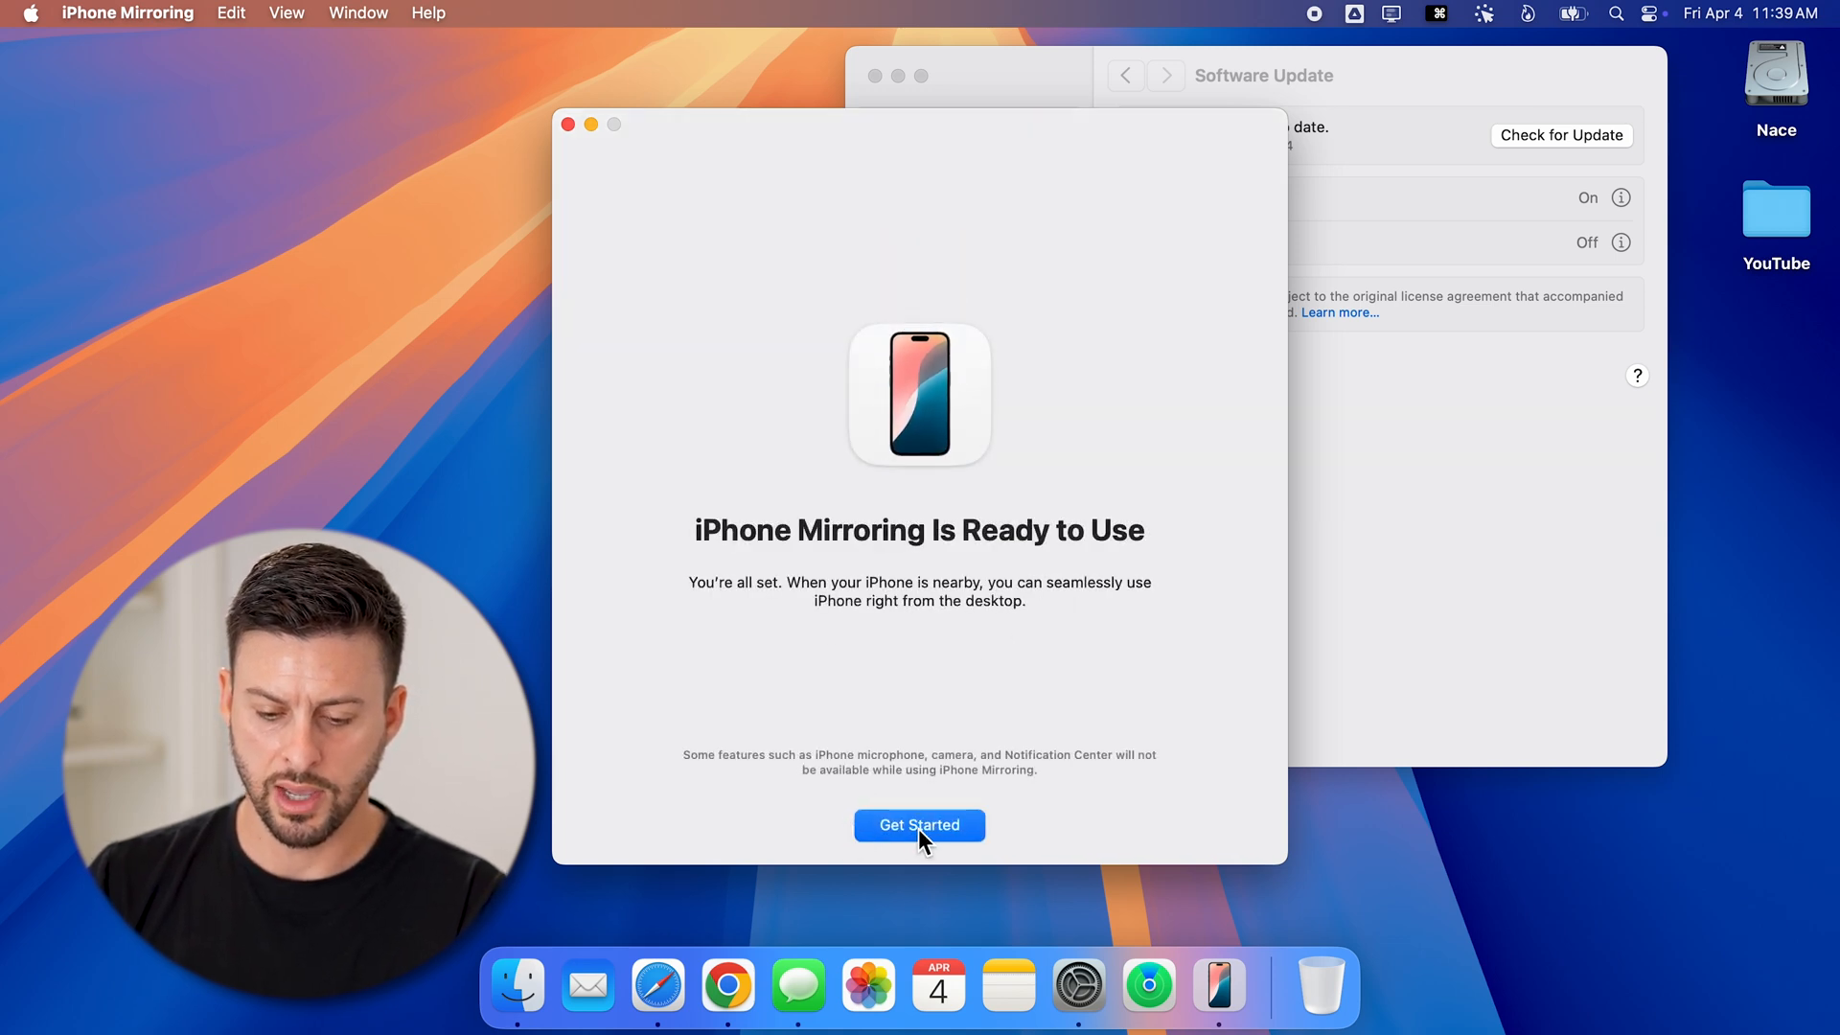
pyautogui.click(919, 825)
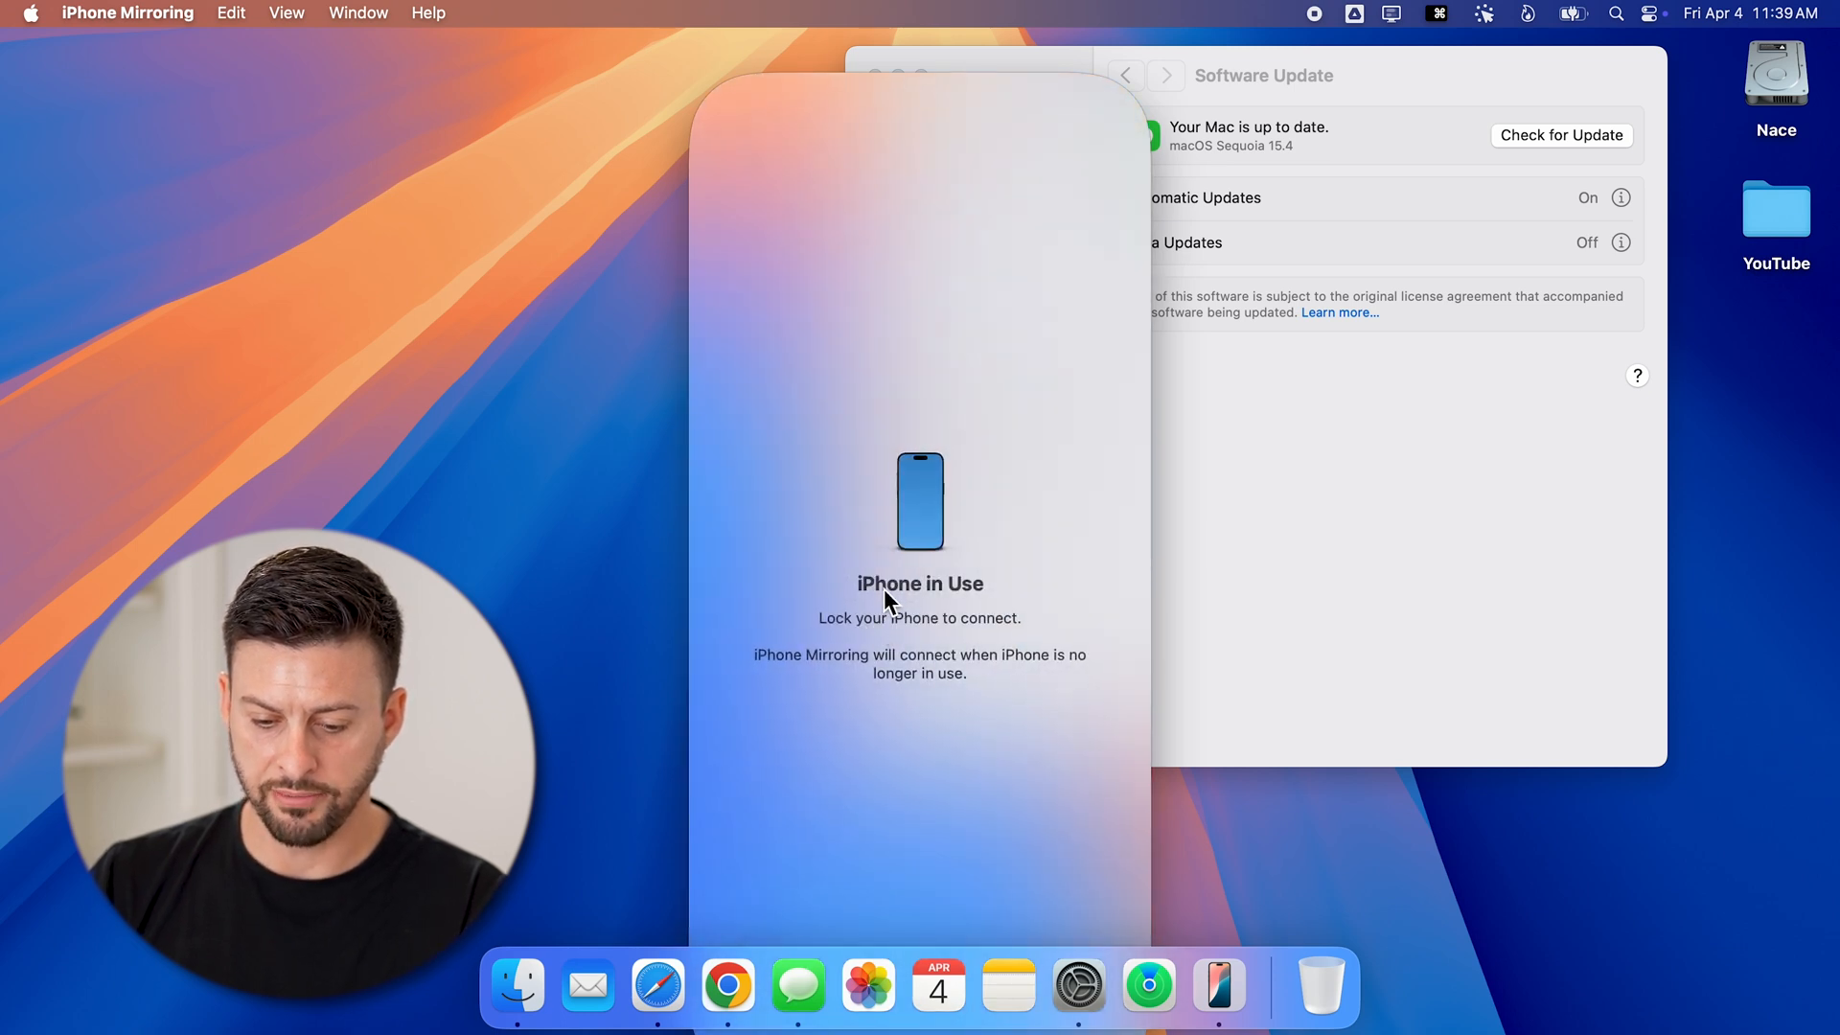
pyautogui.moveTo(860, 640)
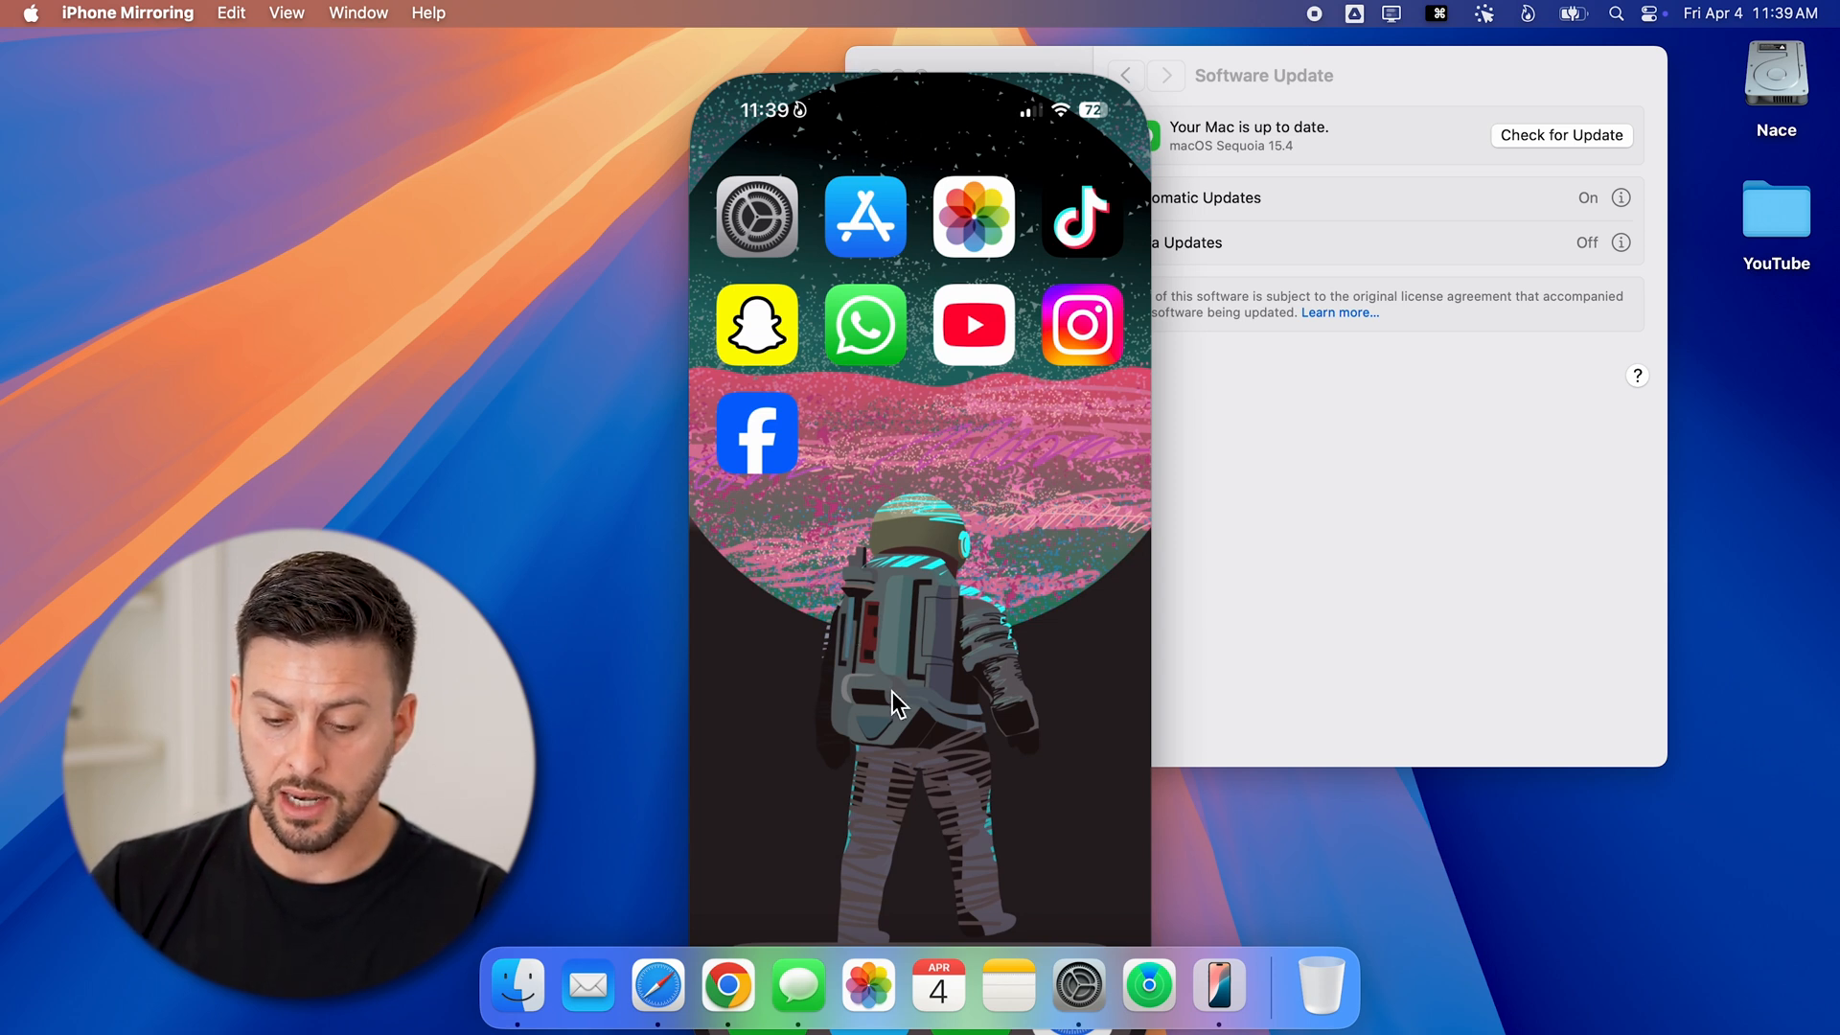
pyautogui.moveTo(940, 594)
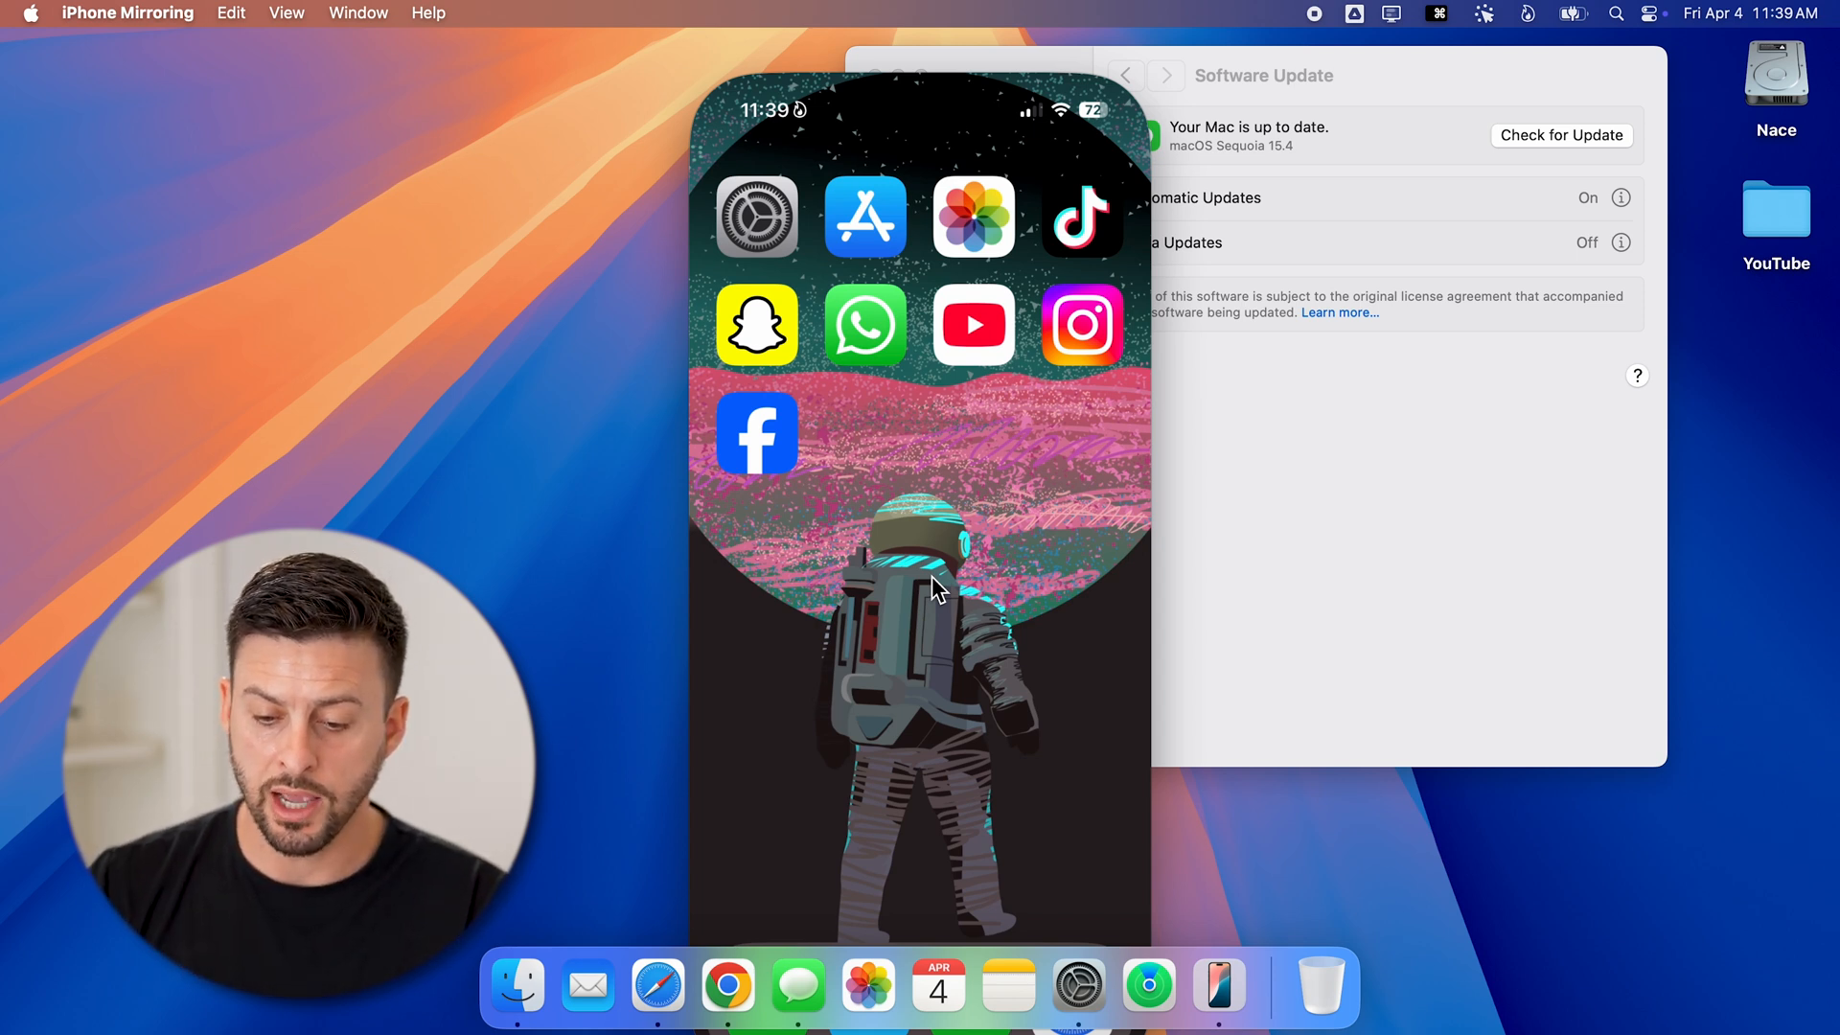
pyautogui.moveTo(979, 331)
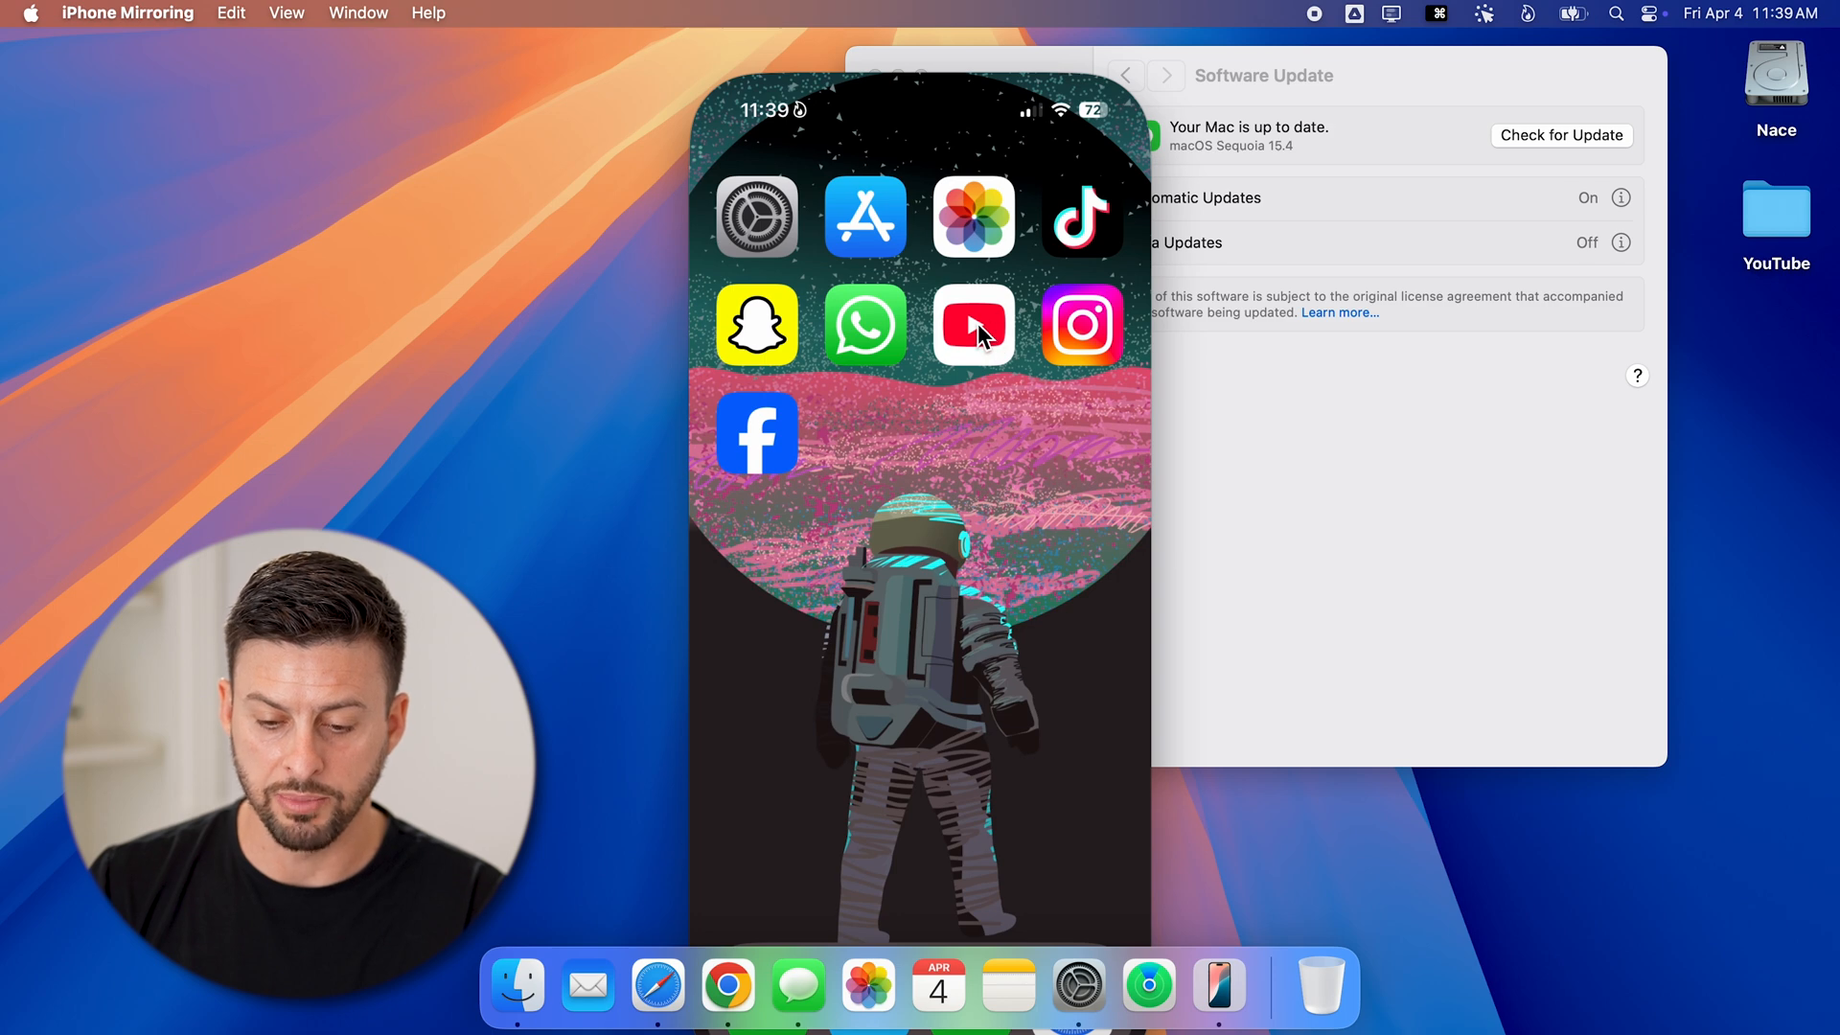
# Launch YouTube from the mirrored iPhone home screen
pyautogui.click(973, 325)
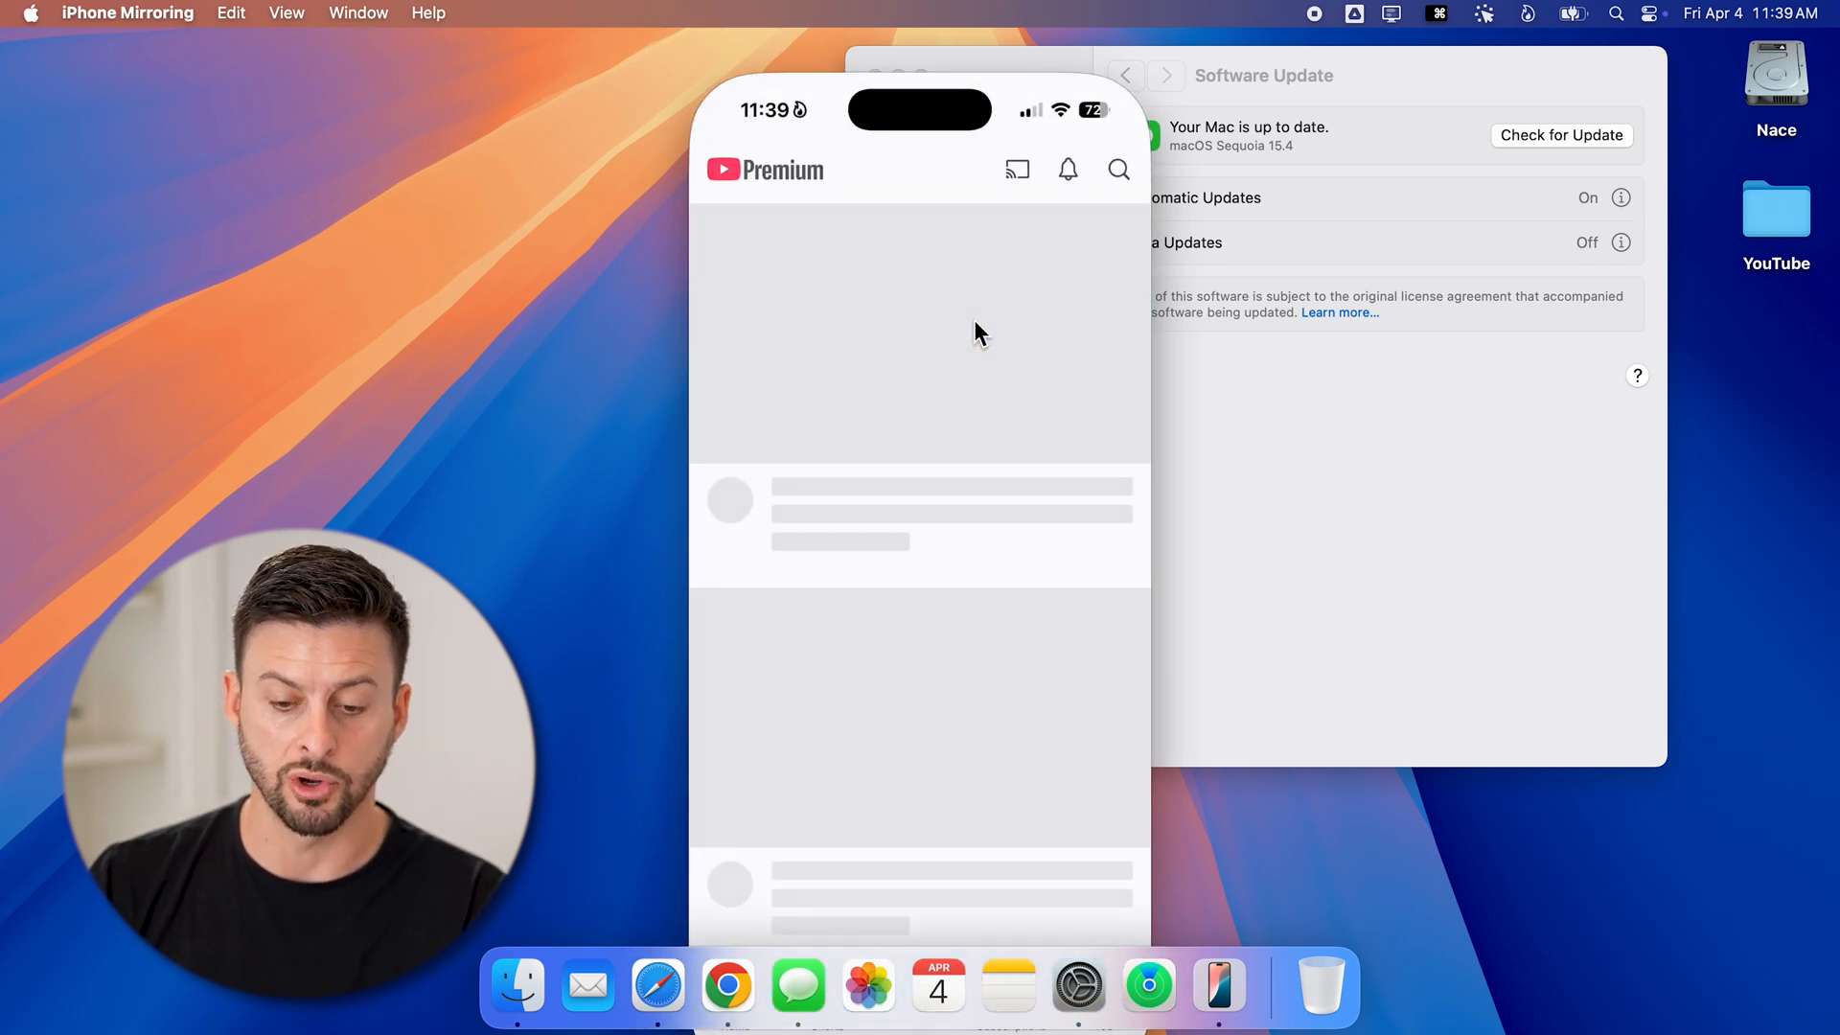